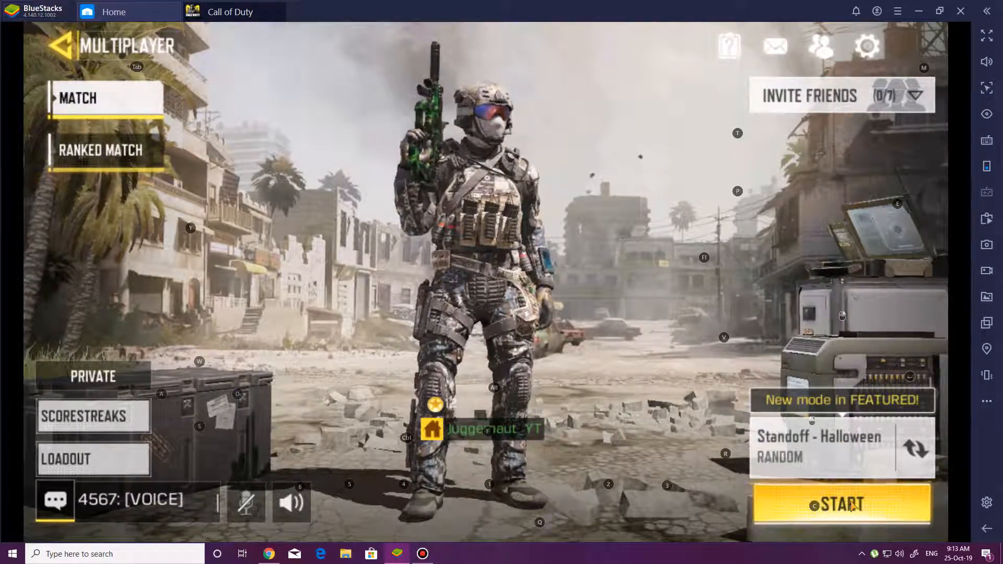
Start matchmaking from the Multiplayer lobby and wait for the Select Loadout screen
click(840, 505)
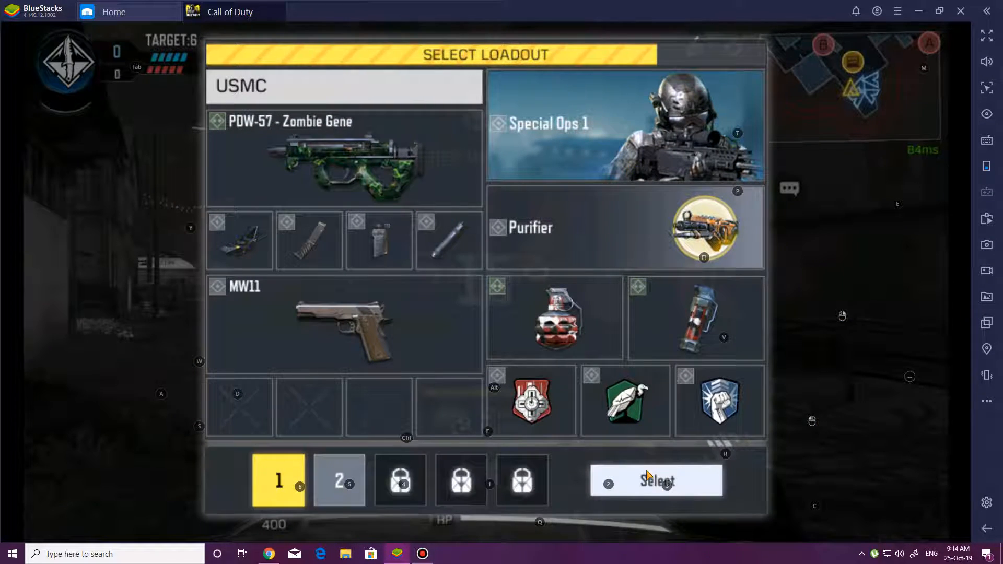
Confirm loadout 1 and win the first Search-and-Destroy round for a 1–0 lead
click(654, 481)
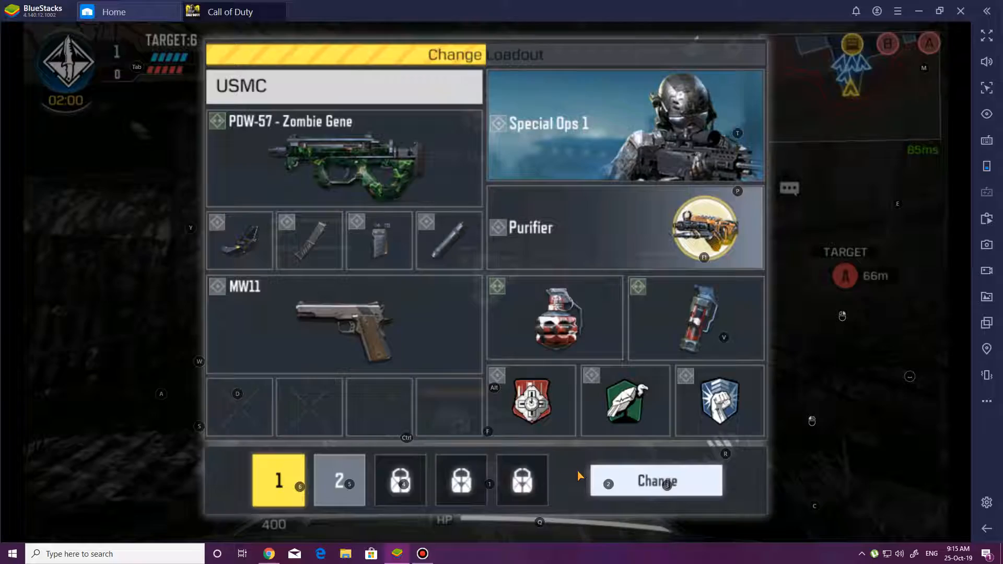
Keep loadout 1 for the next two rounds and win both, reaching 3–0
click(656, 481)
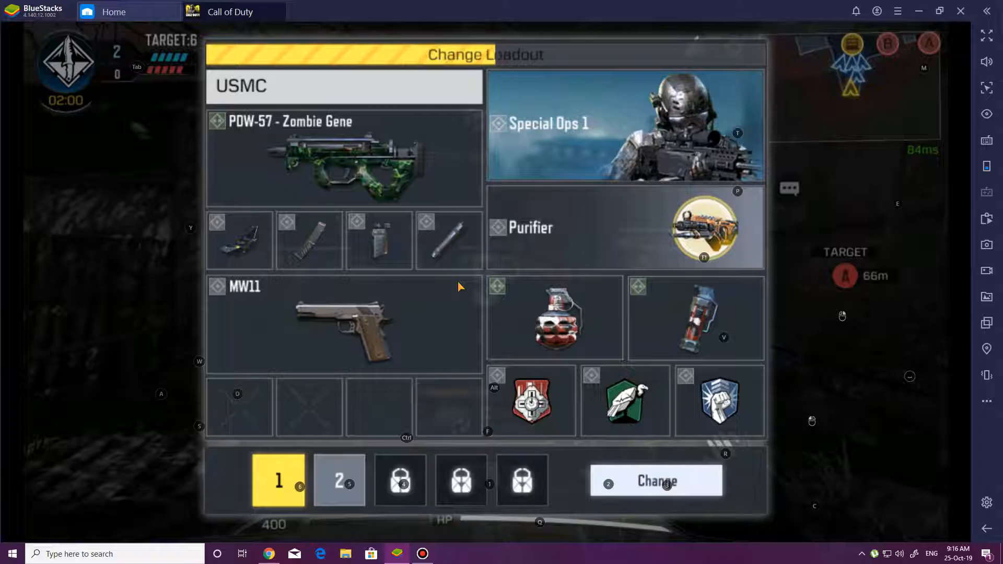
click(655, 480)
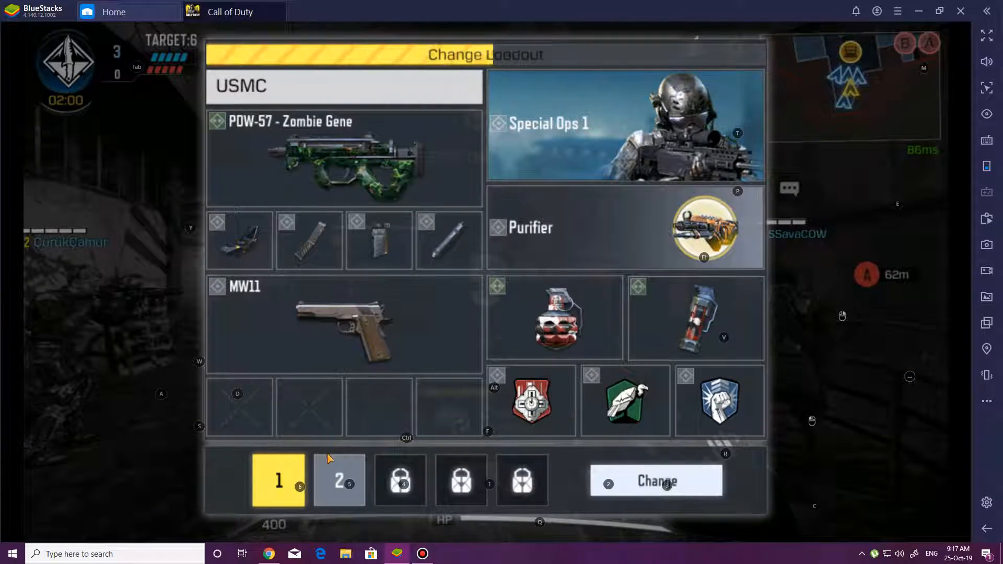
Stay on loadout 1 with the PDW-57 - Zombie Gene and win two more rounds for 5–0
click(656, 481)
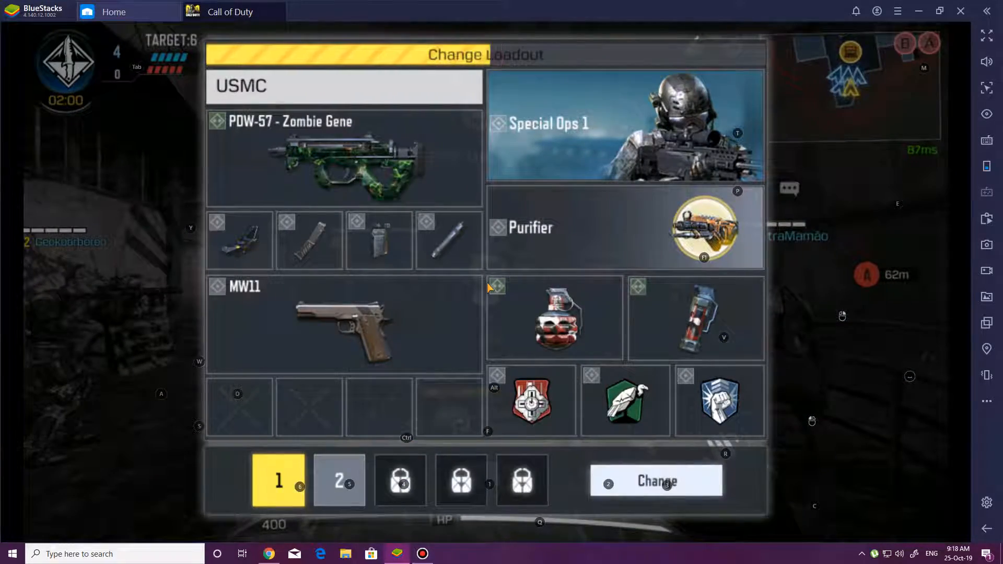
click(656, 481)
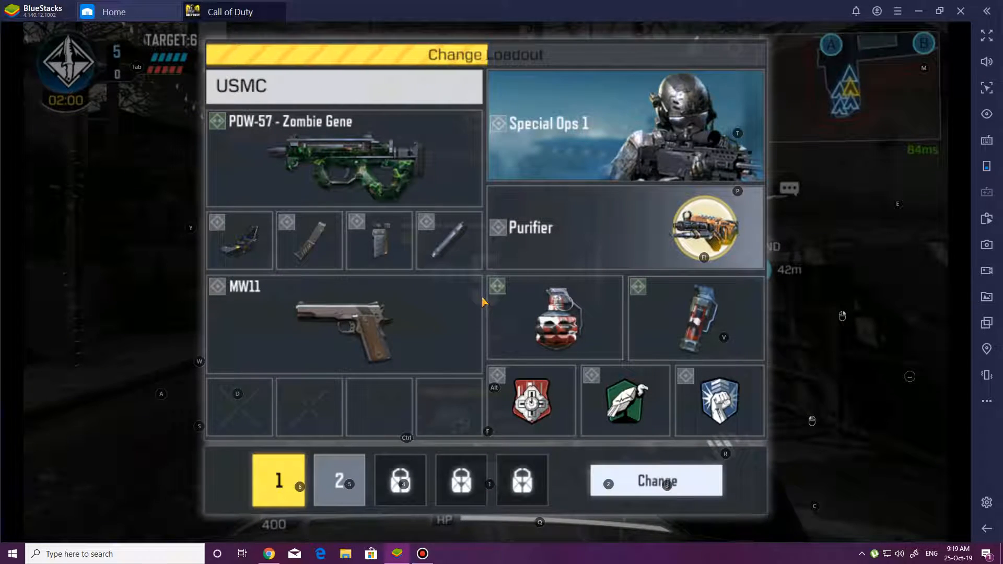
click(655, 481)
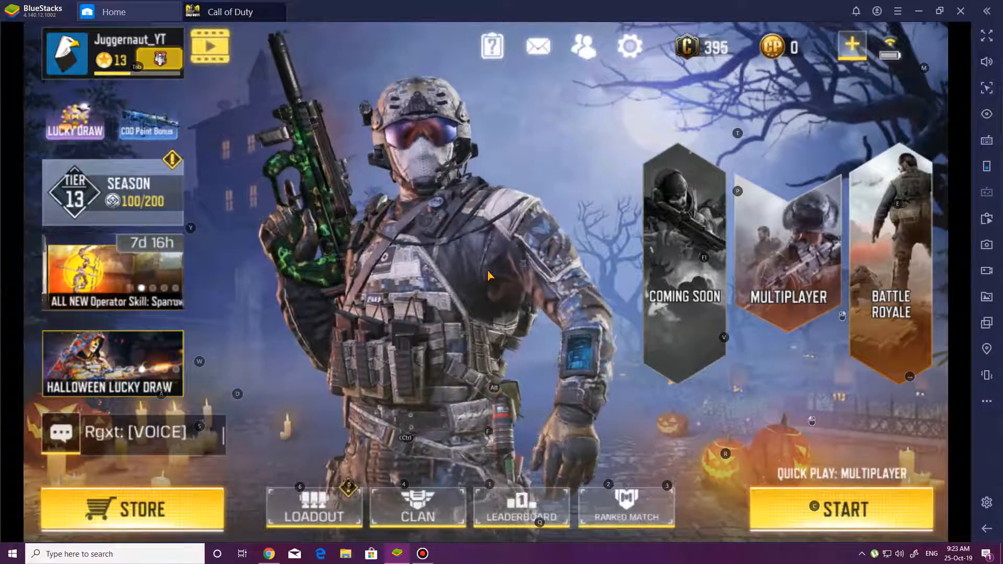
Review the Halloween Lucky Draw prizes, then leave them for the Season Tier 13 Battle Pass
click(112, 363)
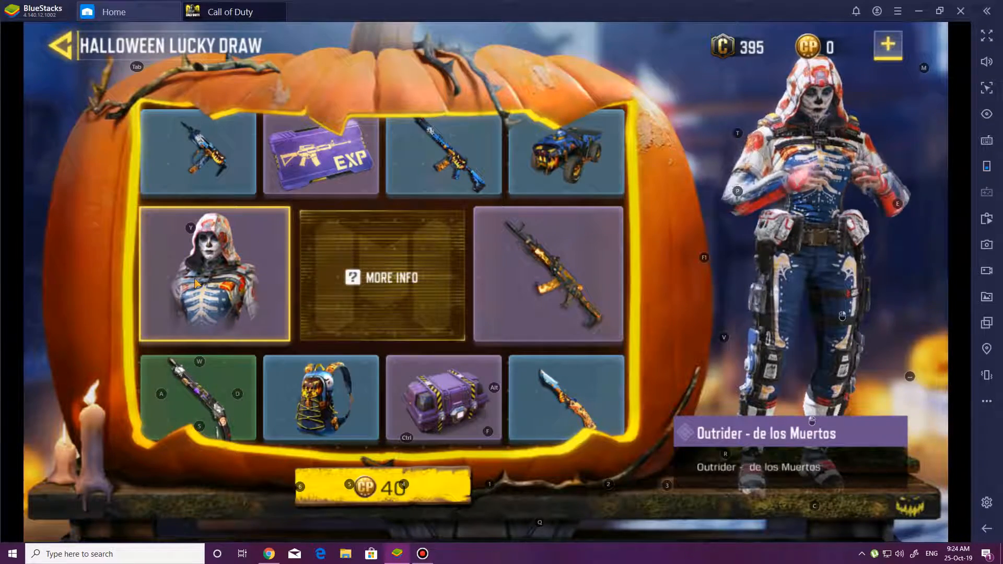
click(547, 275)
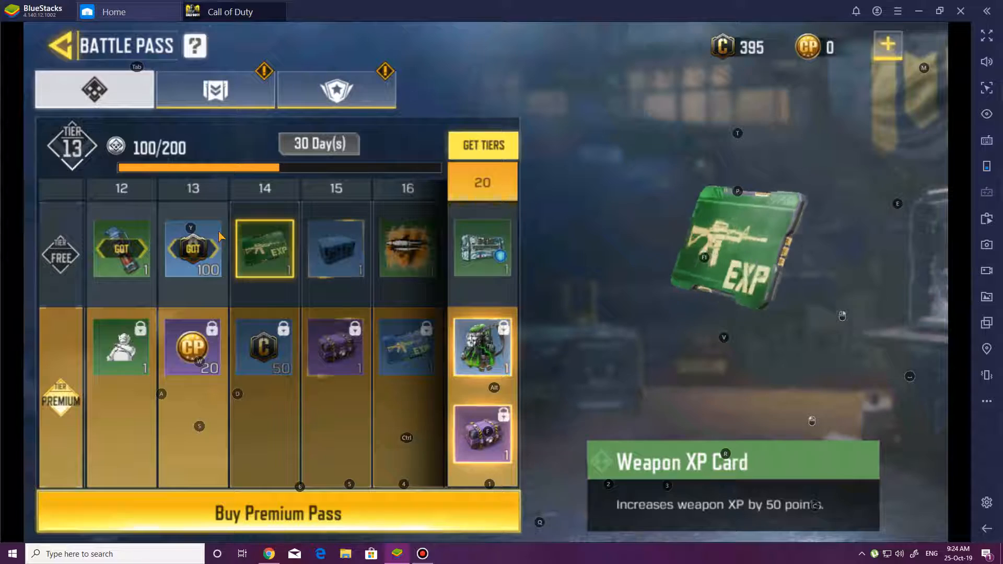
Claim the Earn 5 Medals daily reward and the Use 70 Scorestreaks seasonal reward
click(215, 89)
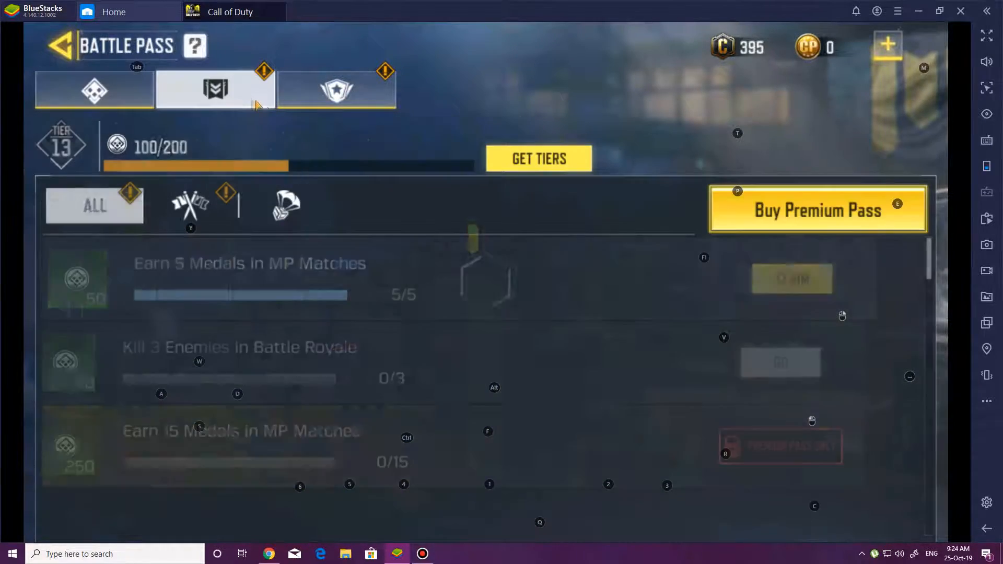
click(791, 280)
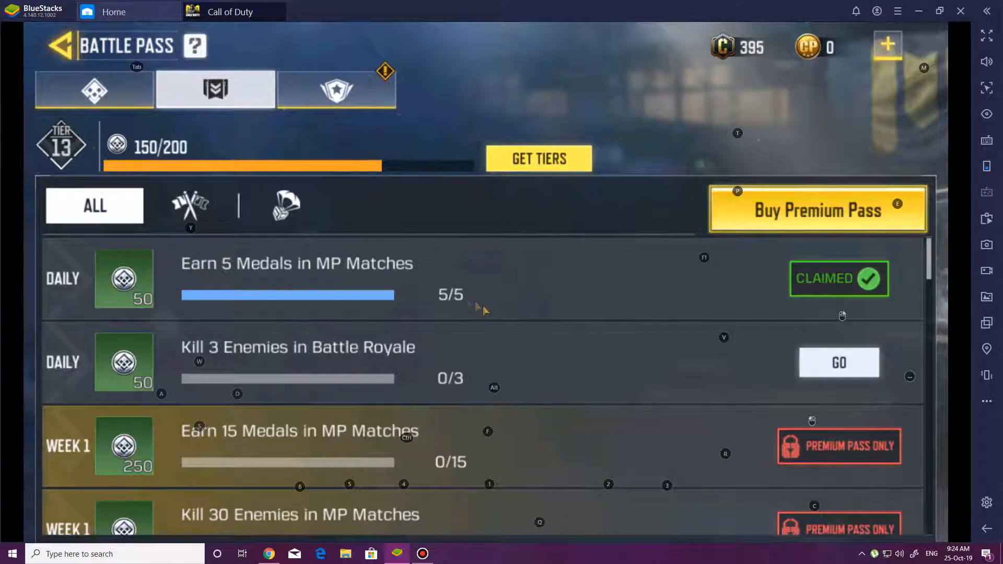
click(336, 90)
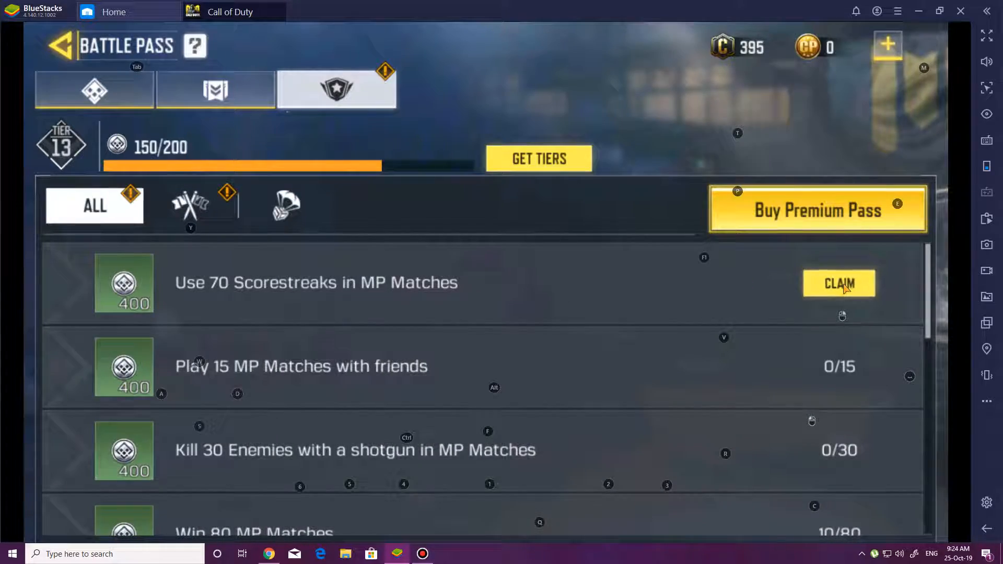
click(839, 283)
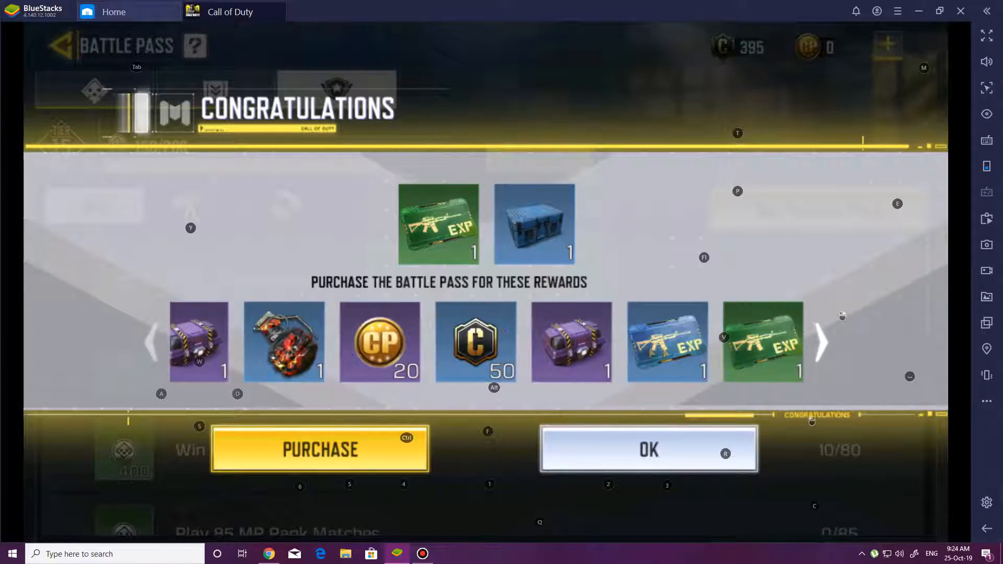
Browse the tier-up rewards and dismiss the Battle Pass congratulations offer
click(823, 343)
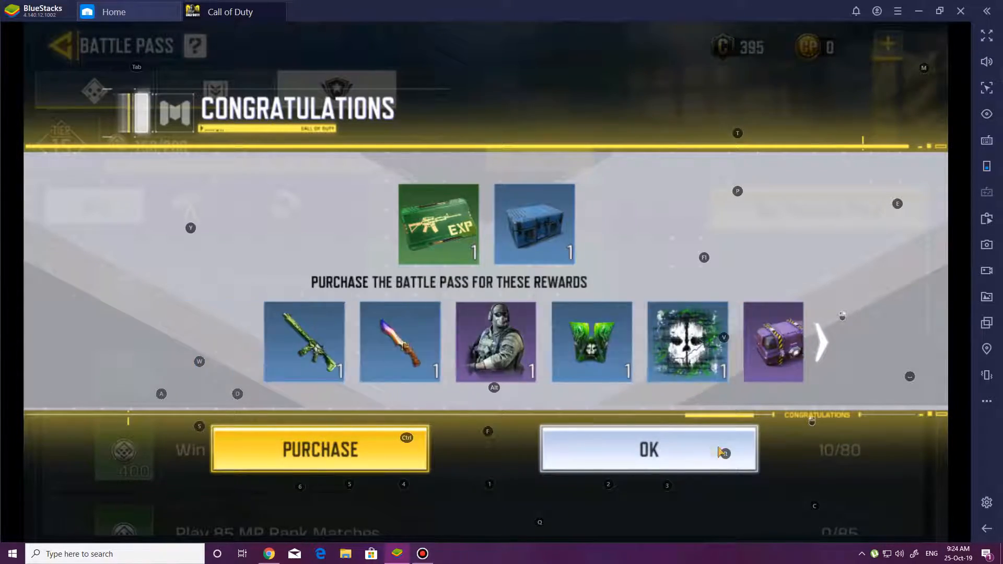
click(648, 449)
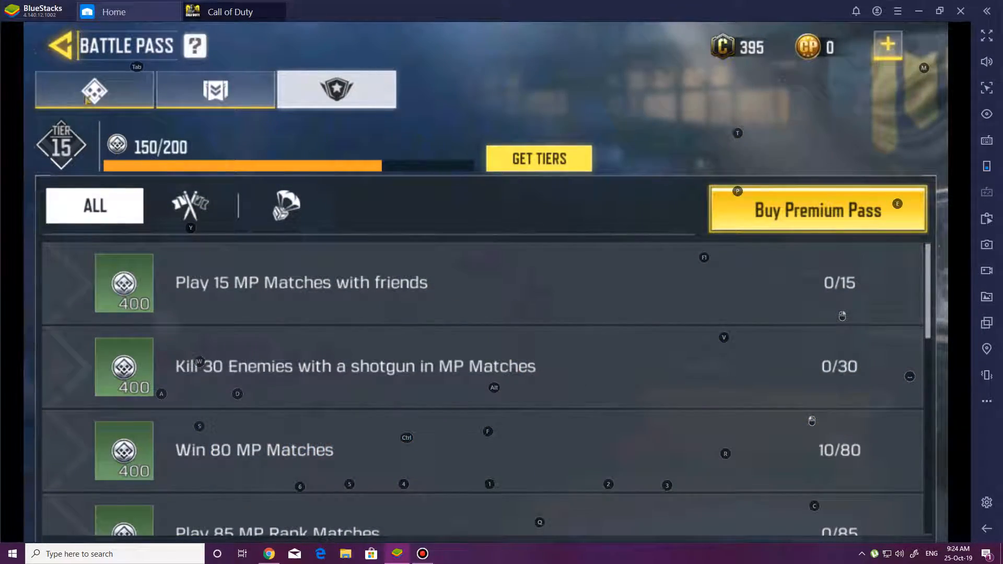
Leave the Battle Pass screen back to the main lobby at tier 15, 150/200
click(59, 46)
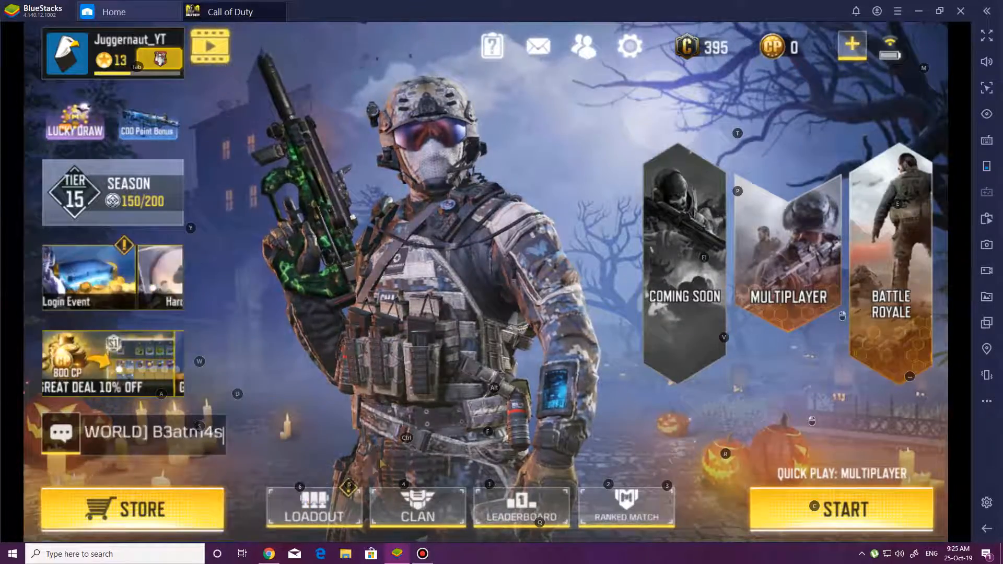
Inspect the MW11 secondary weapon's empty optic slot, then return to the multiplayer loadout
click(313, 510)
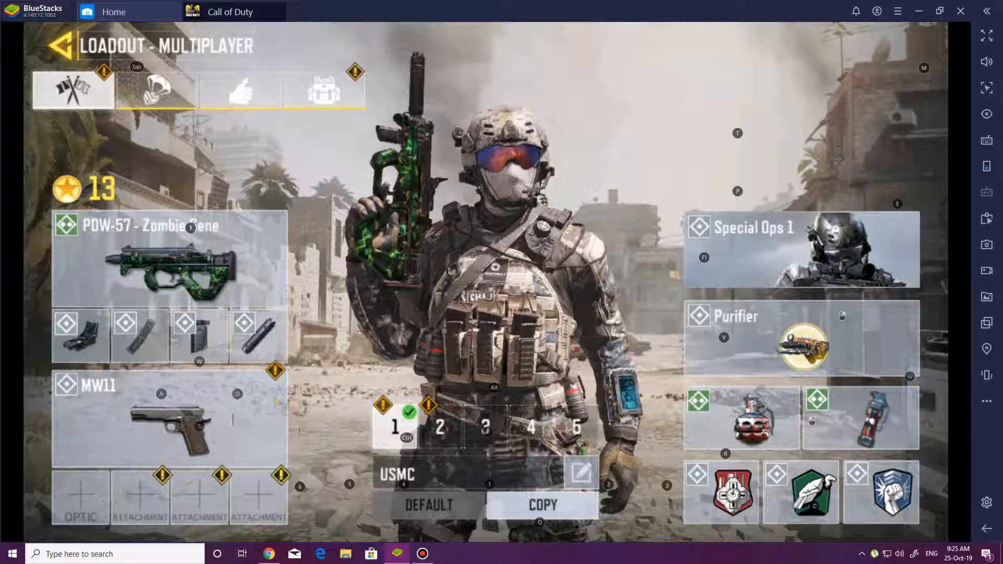
click(166, 416)
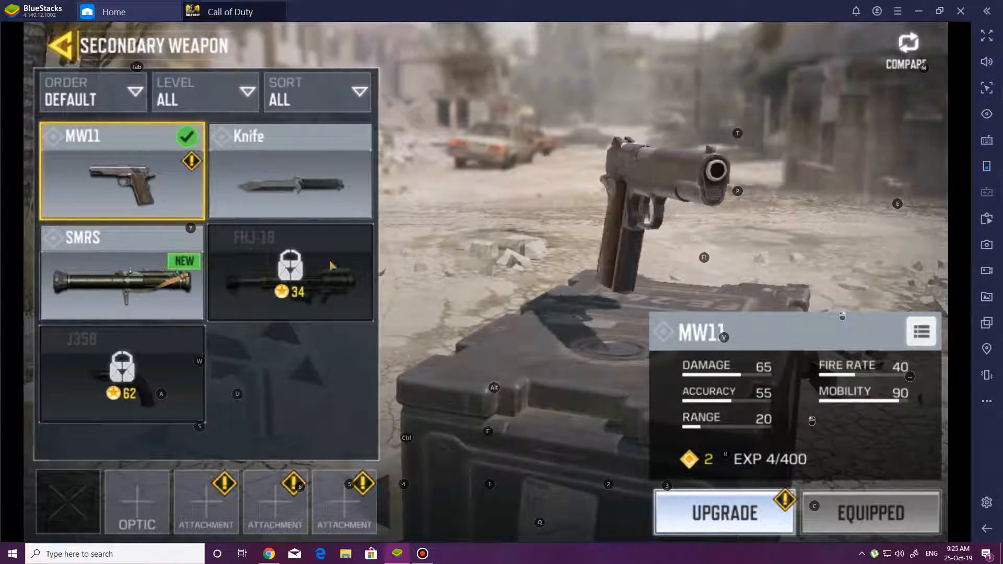
click(723, 512)
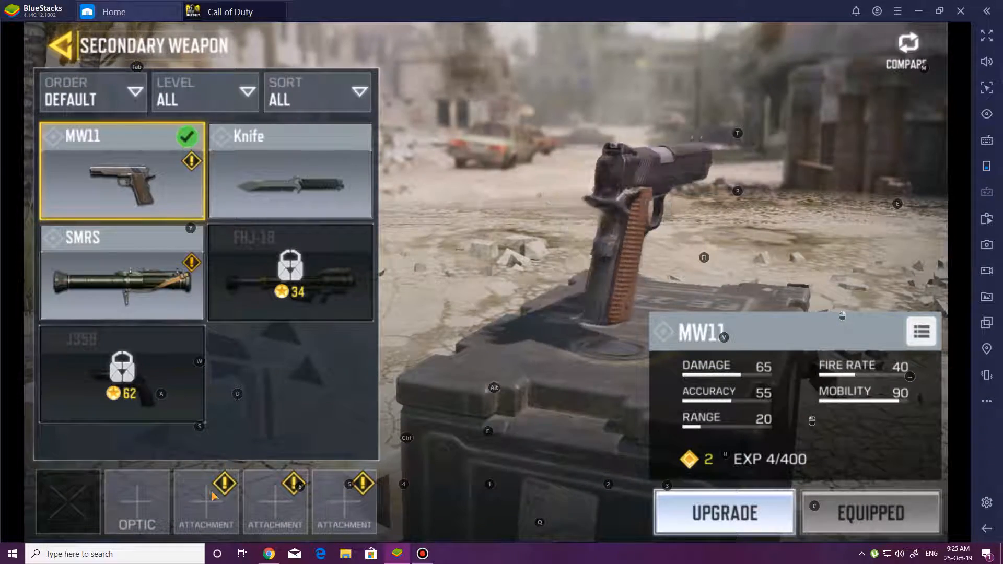
click(135, 508)
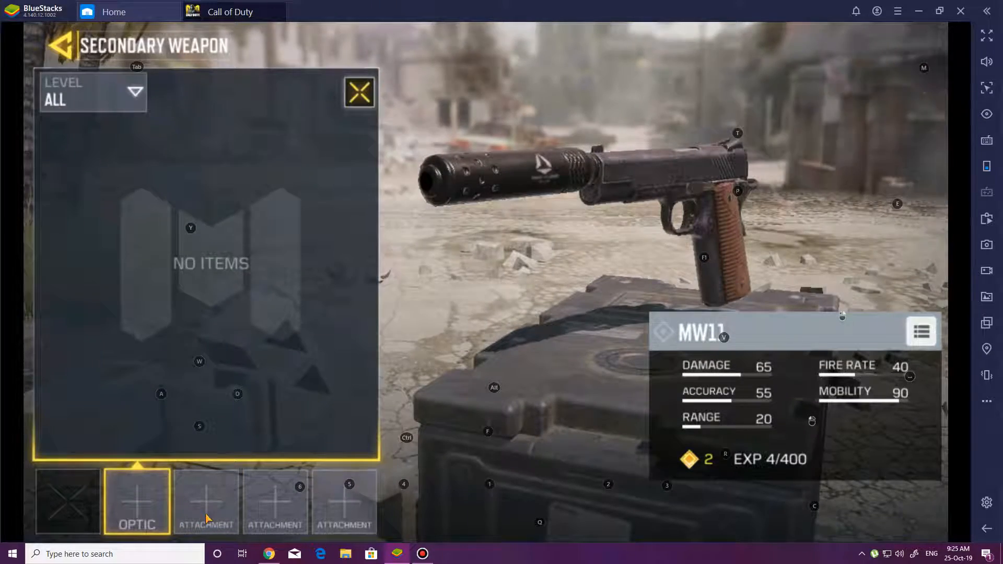
click(205, 499)
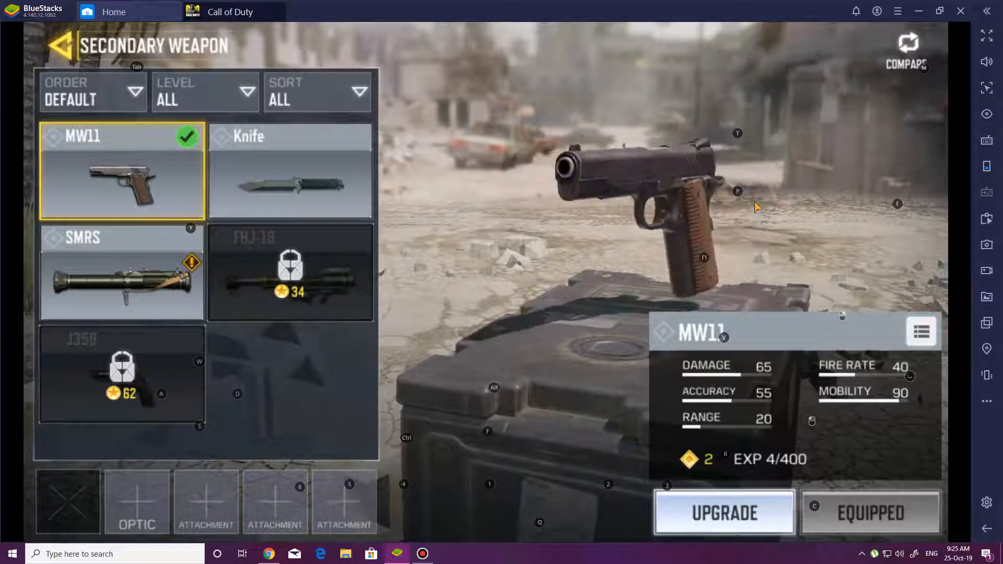
click(121, 272)
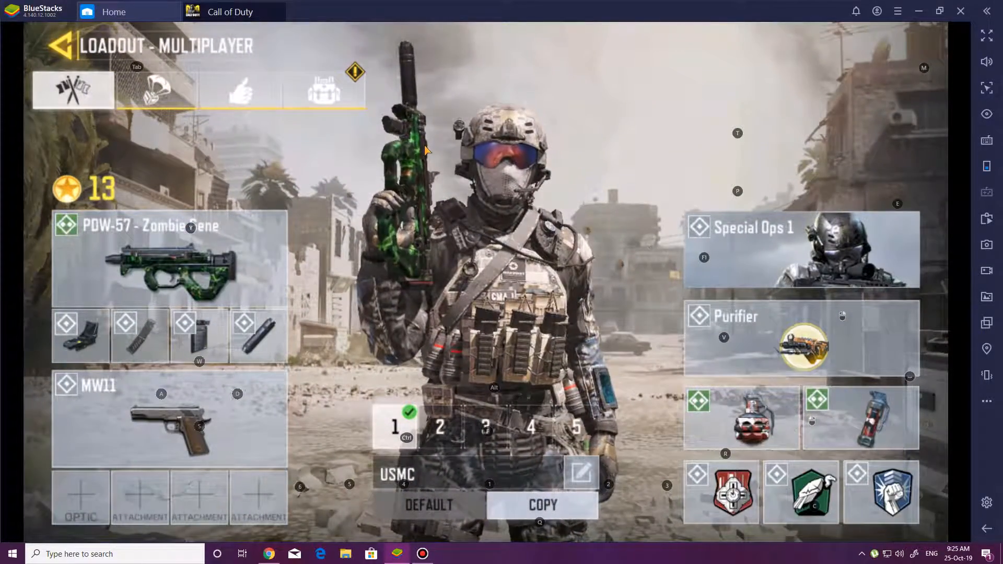
Return to the lobby and scroll through the store's weapon crates
click(60, 45)
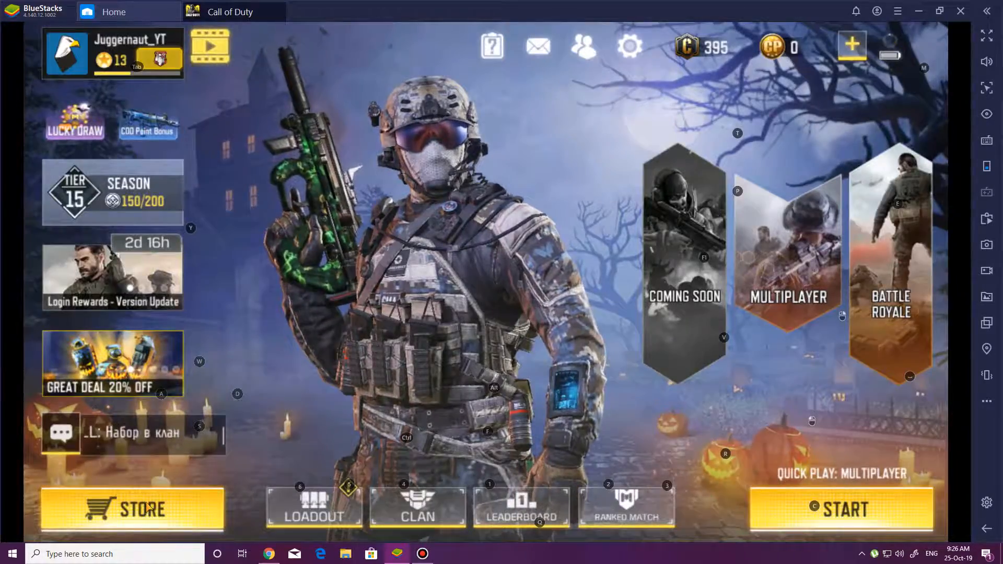
click(128, 508)
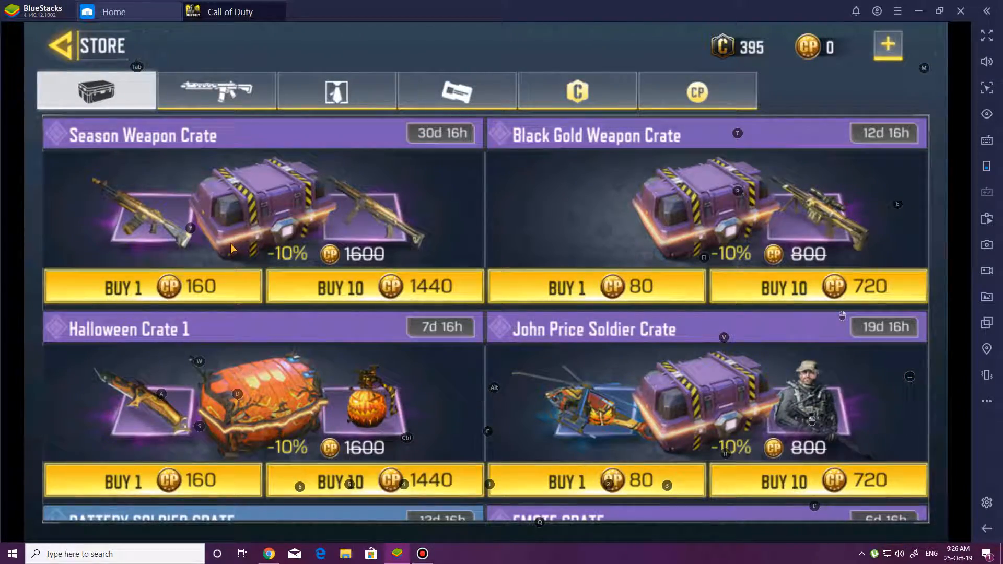
scroll(down, 3)
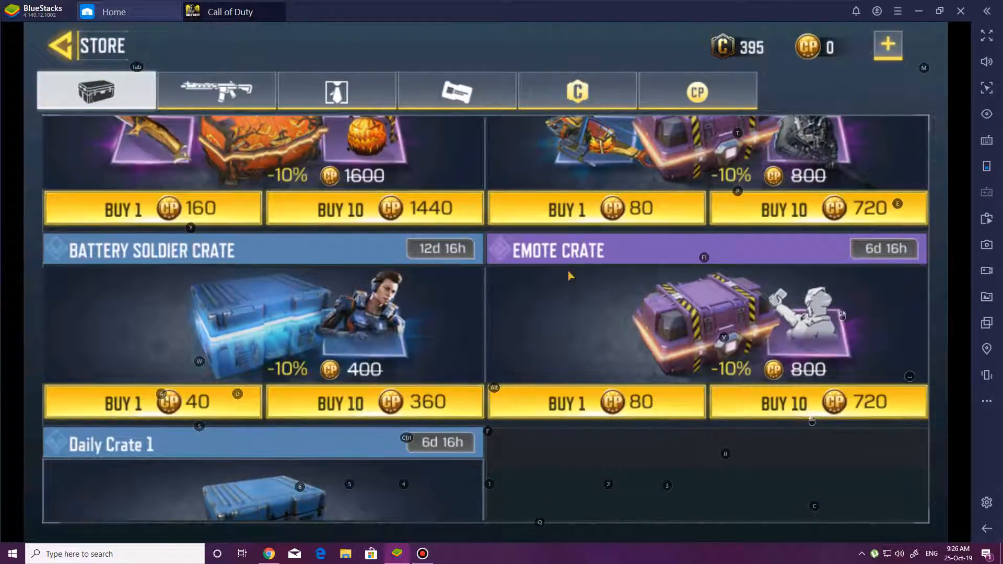
scroll(down, 3)
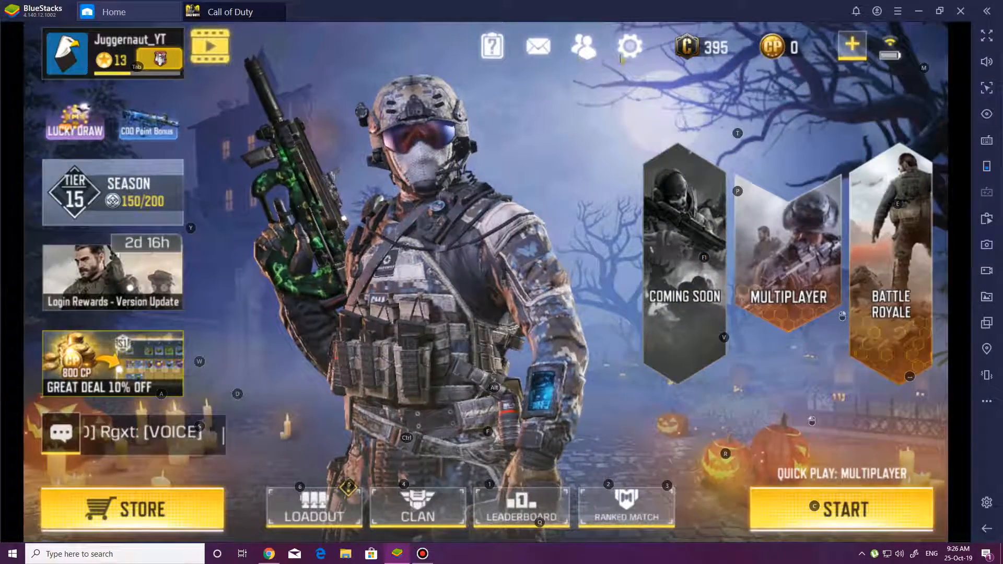
Go into Multiplayer and bring up the Soldiers list with Special Ops 1 deployed
click(786, 250)
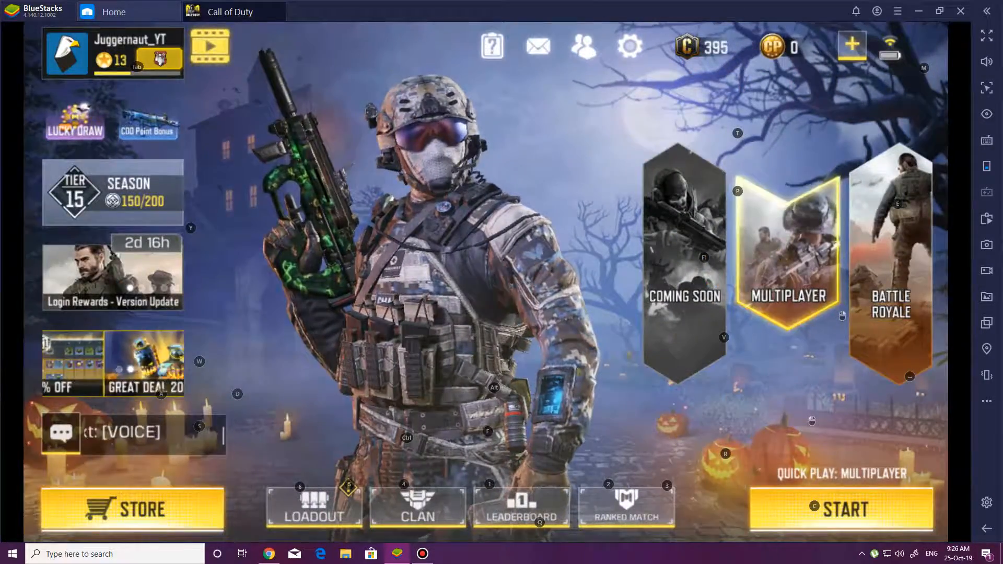
click(788, 250)
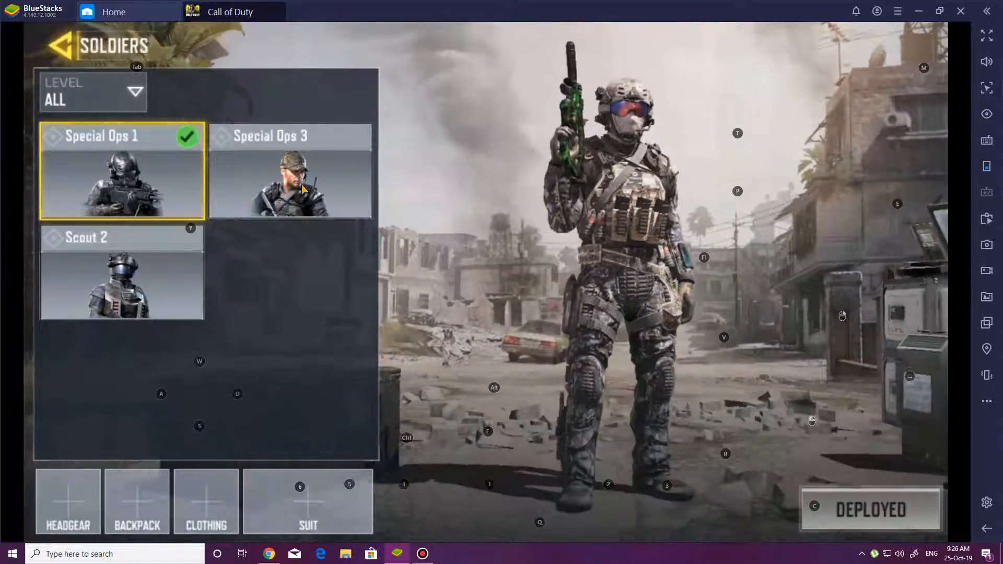
Back out of Soldiers and Loadout to the multiplayer lobby with Standoff - Halloween queued
click(290, 182)
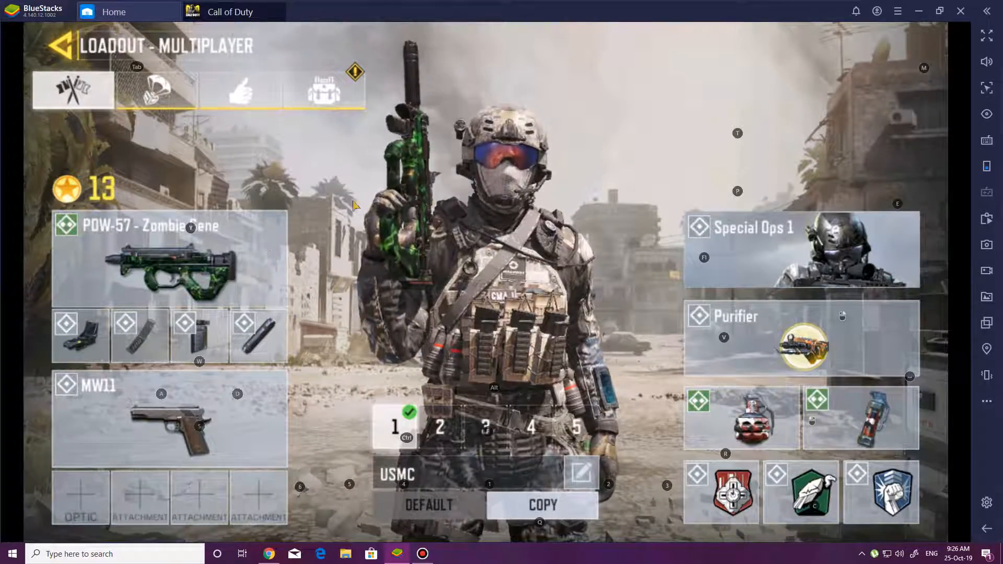
click(57, 45)
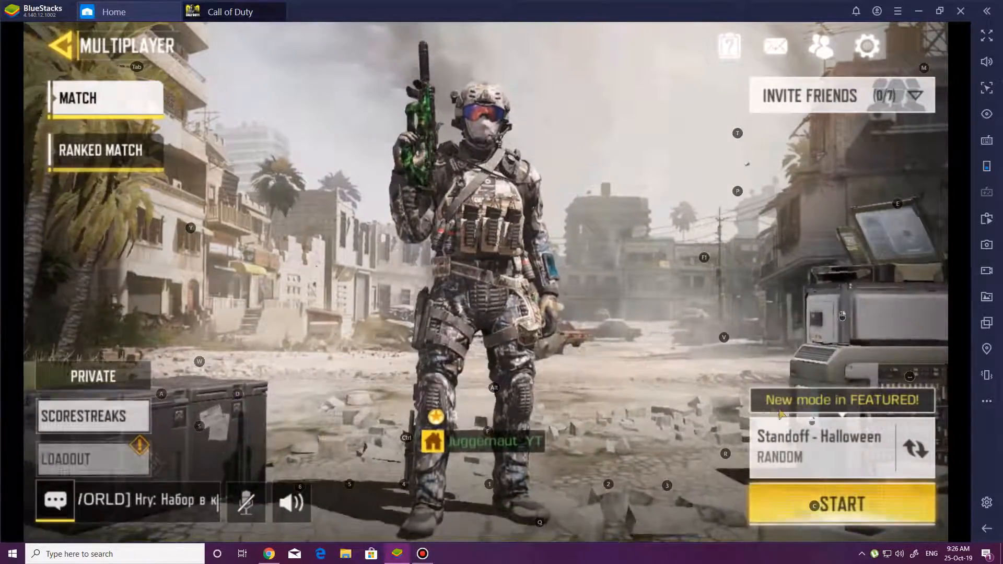
Start the multiplayer match and reach the Select Loadout panel with loadout 1 (USMC)
click(841, 503)
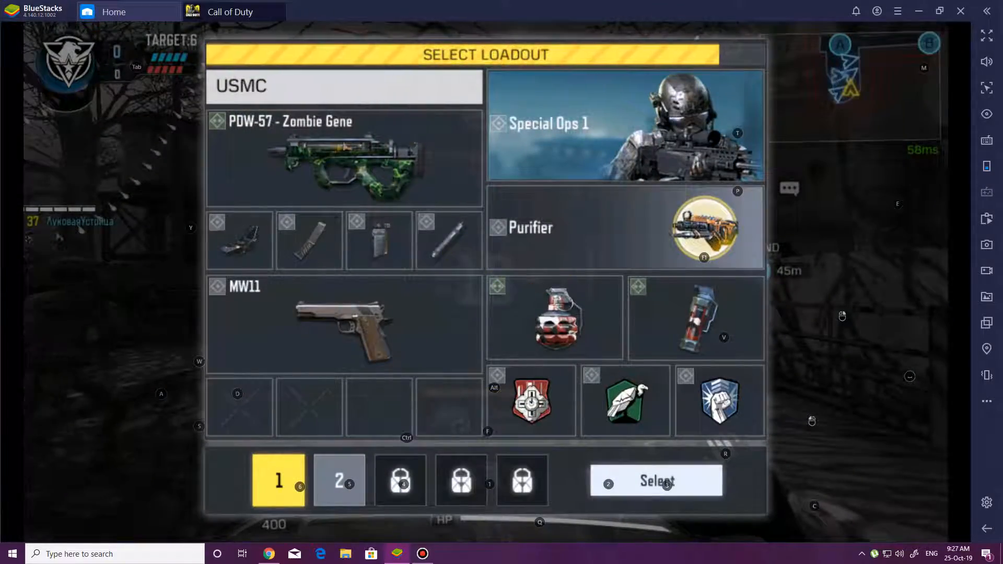
Confirm loadout 1 (USMC) with the PDW-57 and play until the bomb is planted at B
click(655, 481)
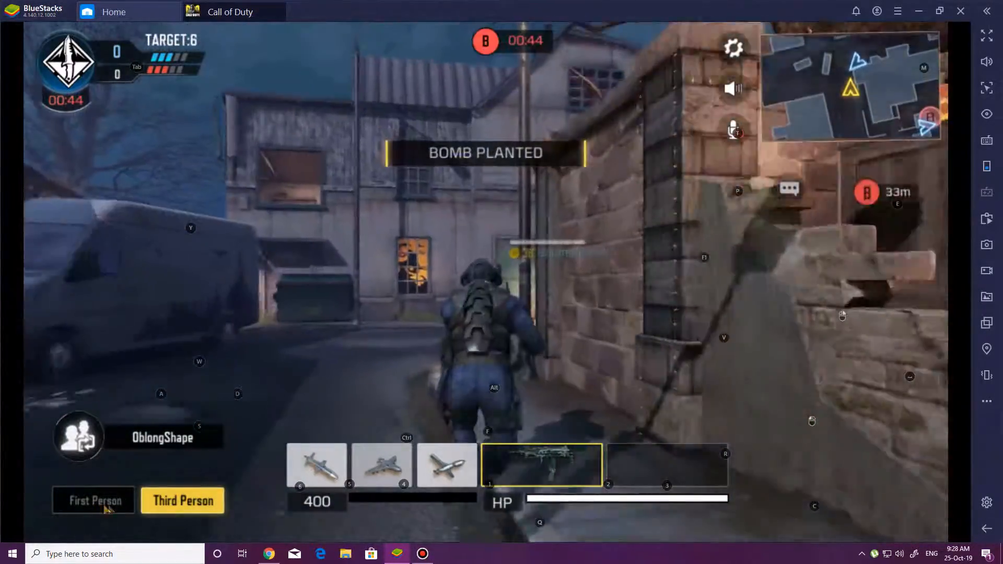
Spectate in first person until the round ends 0–1 and Change Loadout returns
click(93, 501)
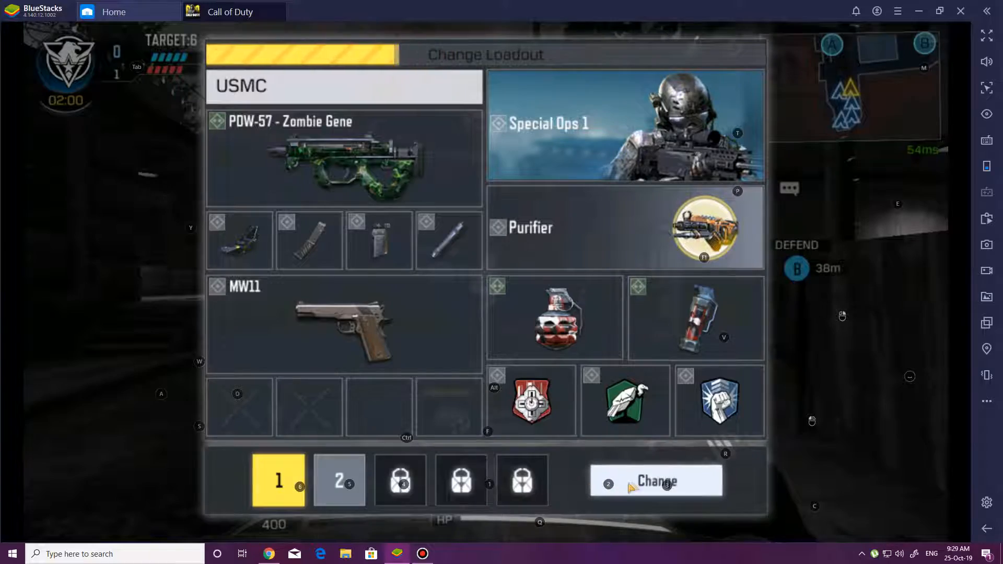
Keep USMC, shoot enemies with the PDW-57 and reload, winning the round for 1–1
click(655, 481)
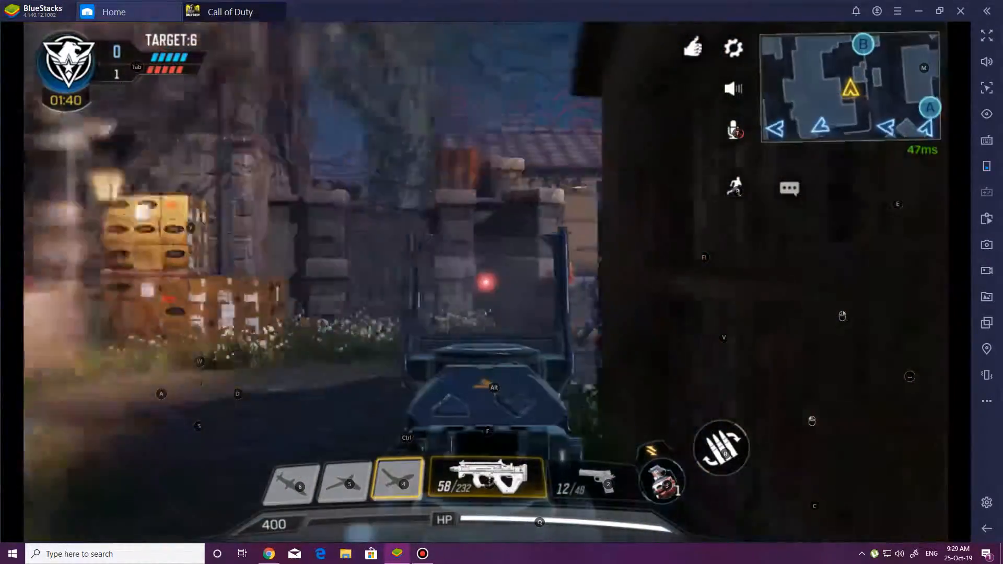
click(486, 289)
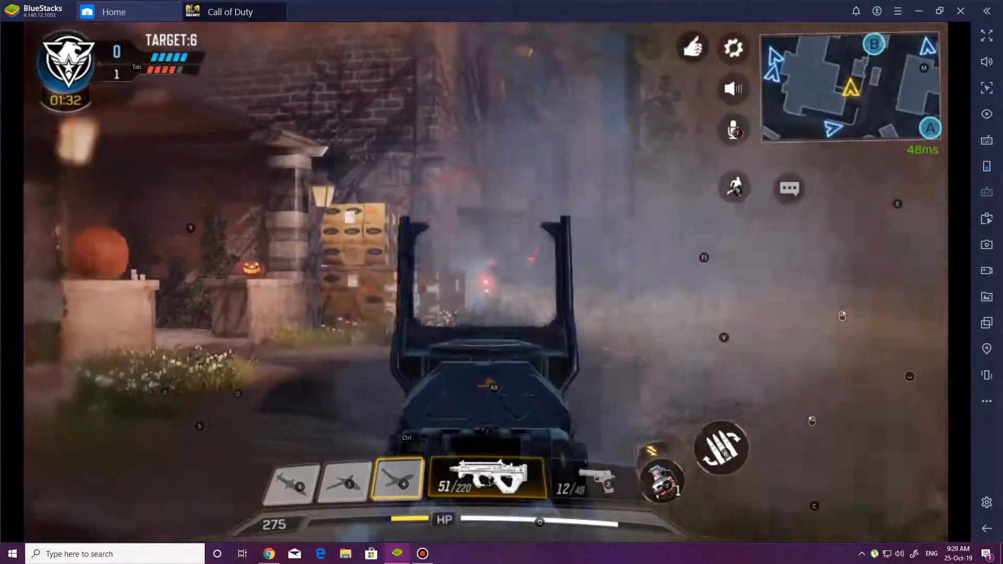
click(486, 288)
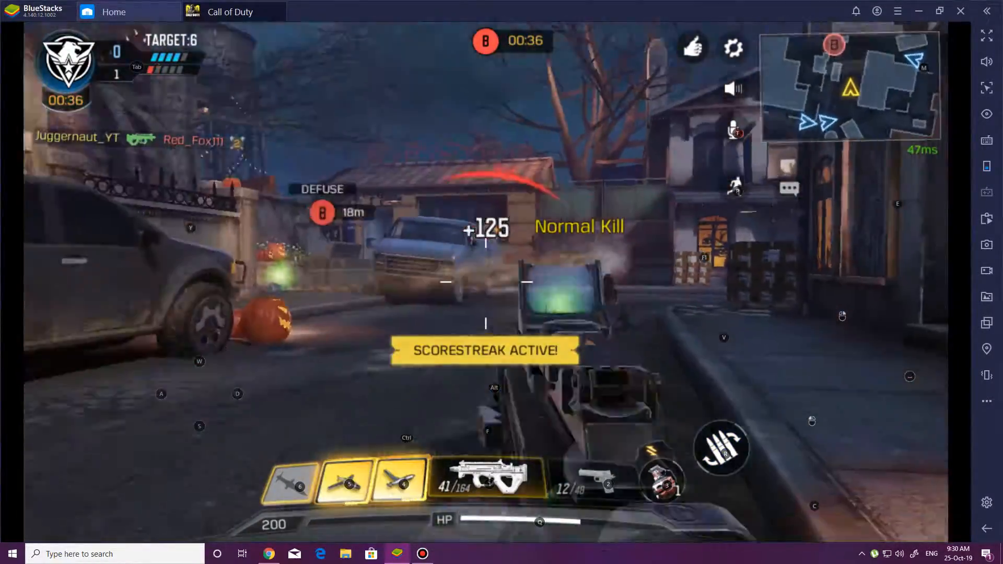
key(r)
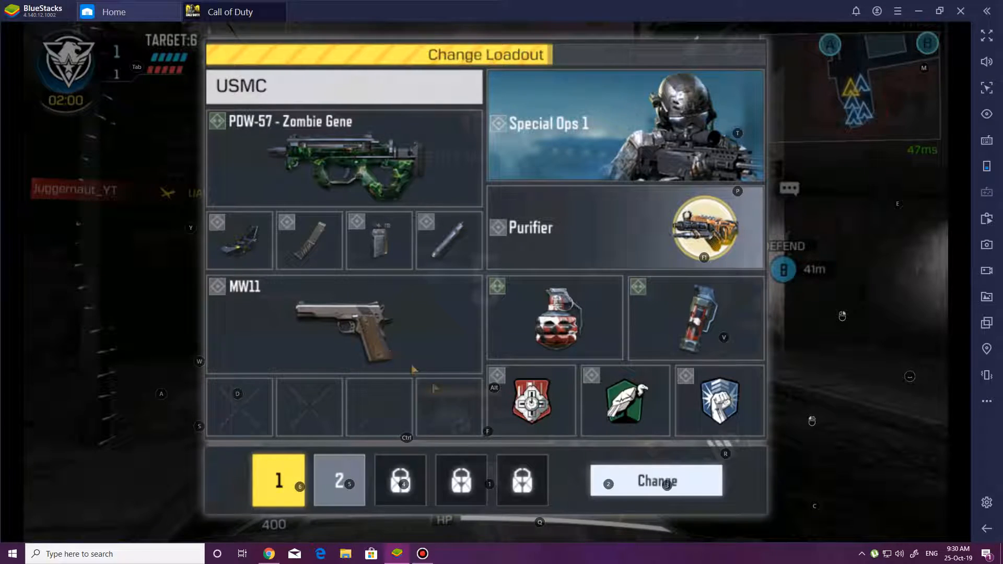
Keep USMC, shoot the enemy down the street and win the round for 2–1
click(656, 480)
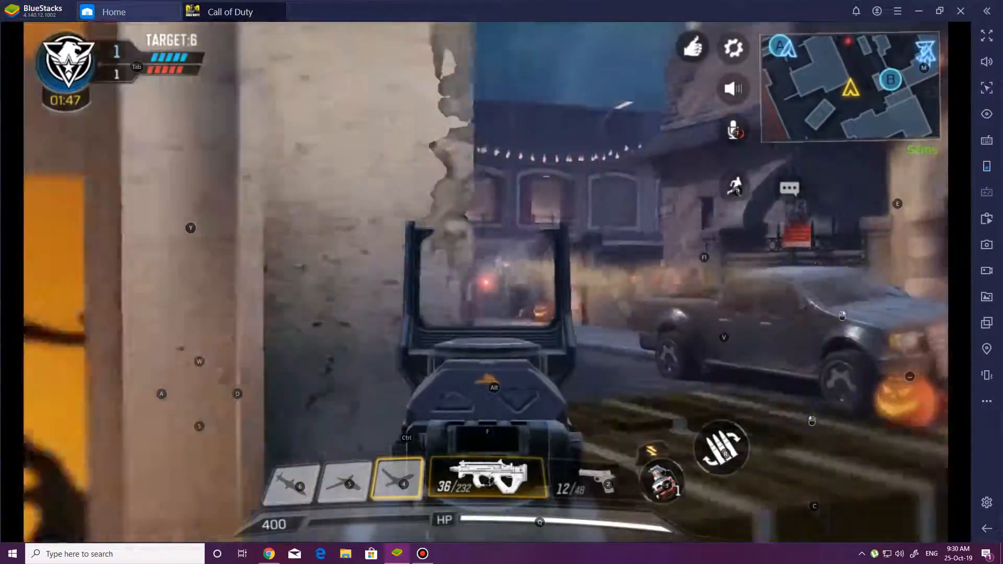
click(486, 295)
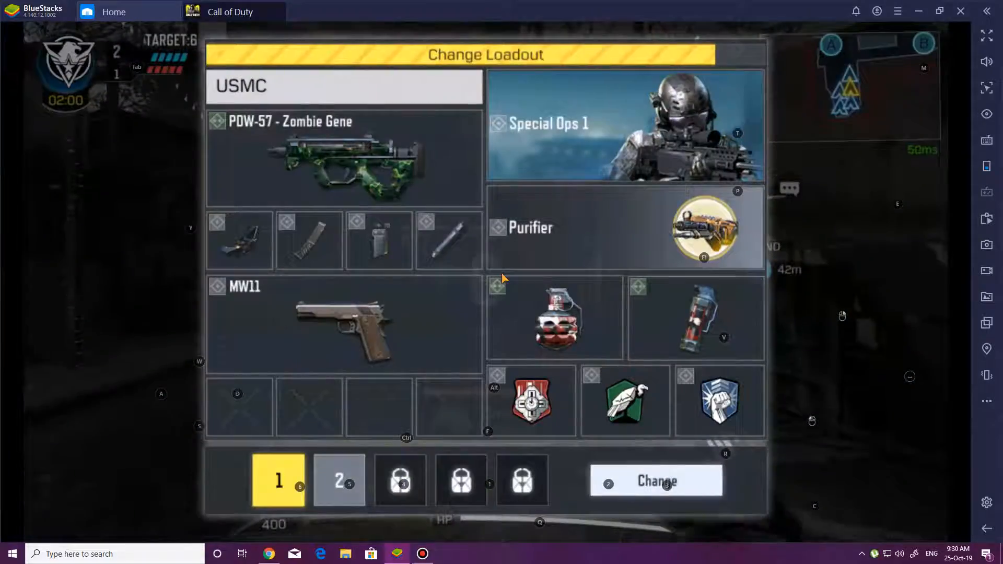
Keep loadout 1 and win the round, taking the team to 3–1
click(655, 481)
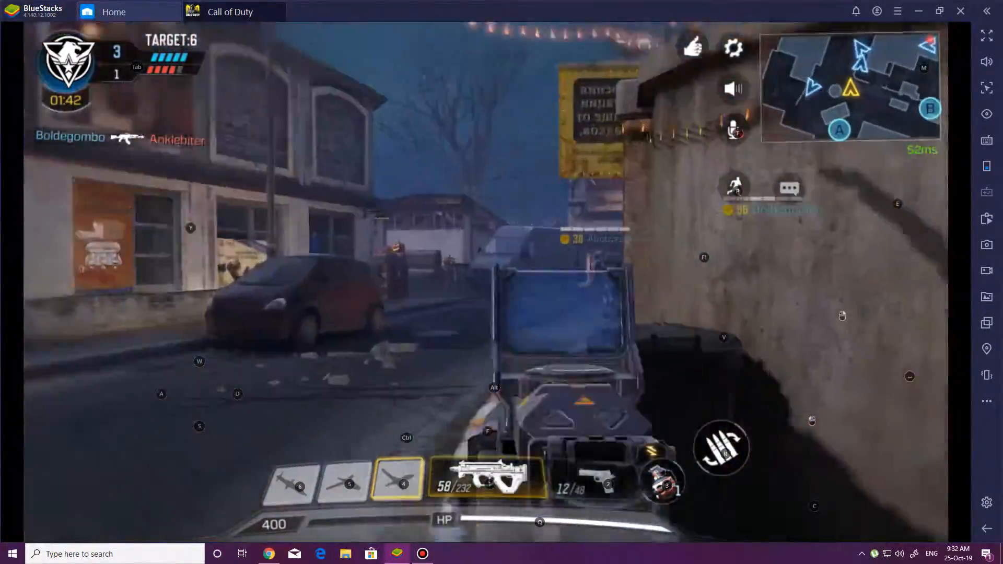
Fire, reload and check the scoreboard while winning the round for 4–1
click(489, 294)
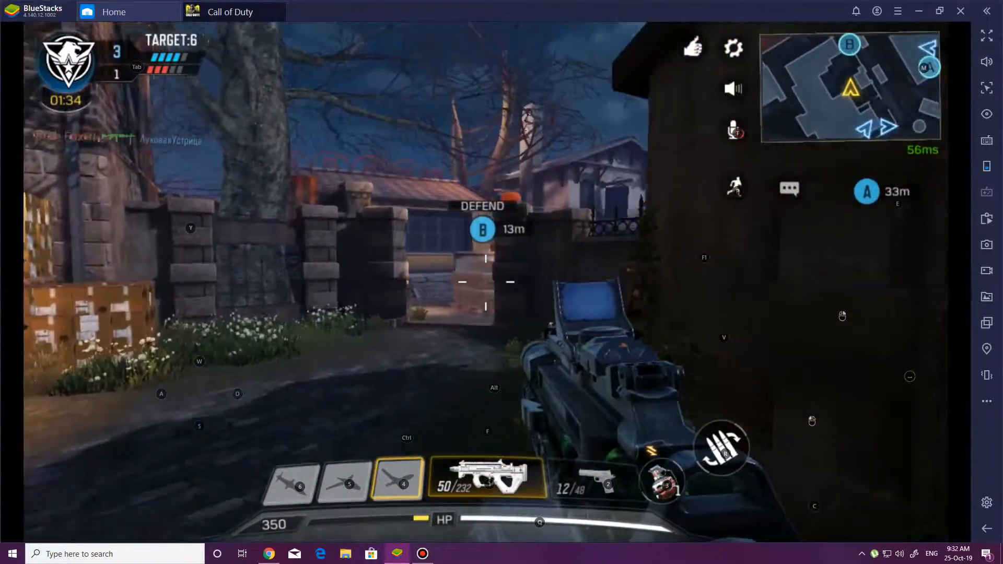
key(r)
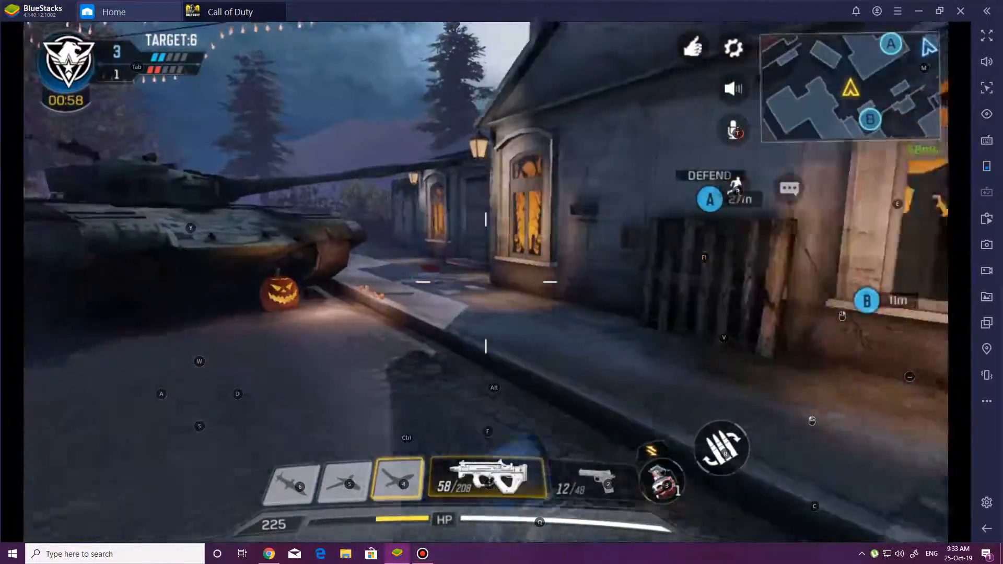
key(Tab)
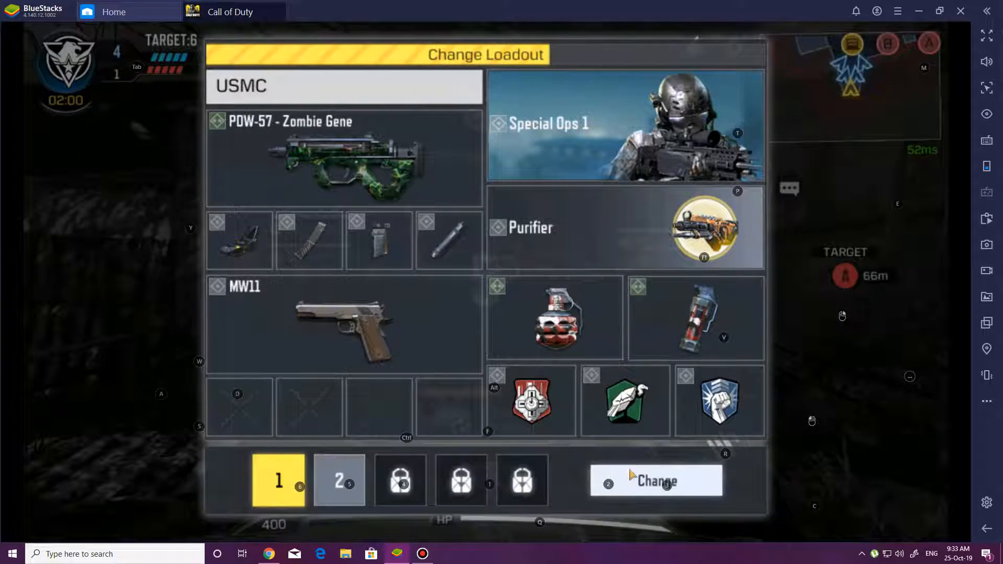
Keep the loadout, reach site A, plant the bomb and win the round for 5–1
click(656, 481)
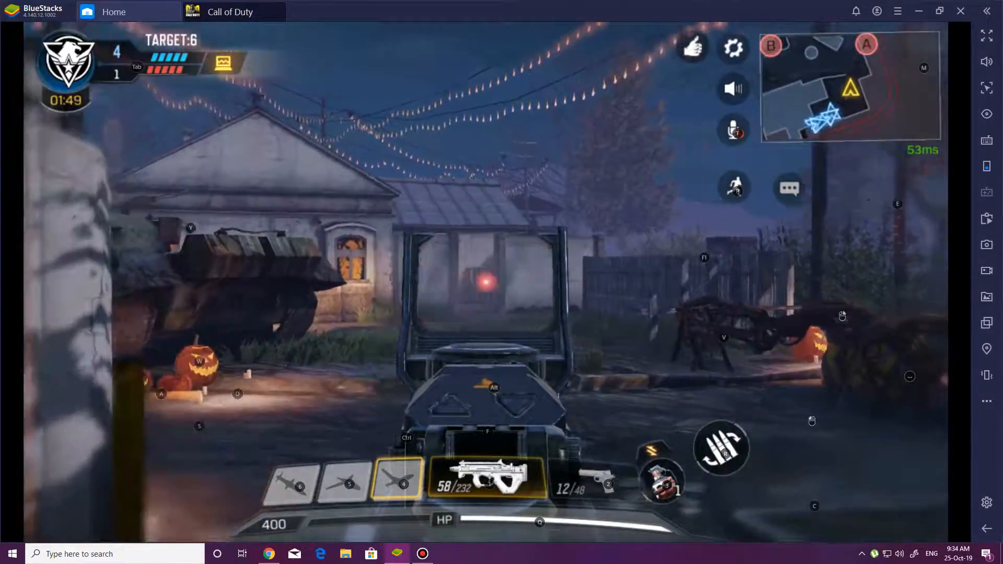
click(501, 282)
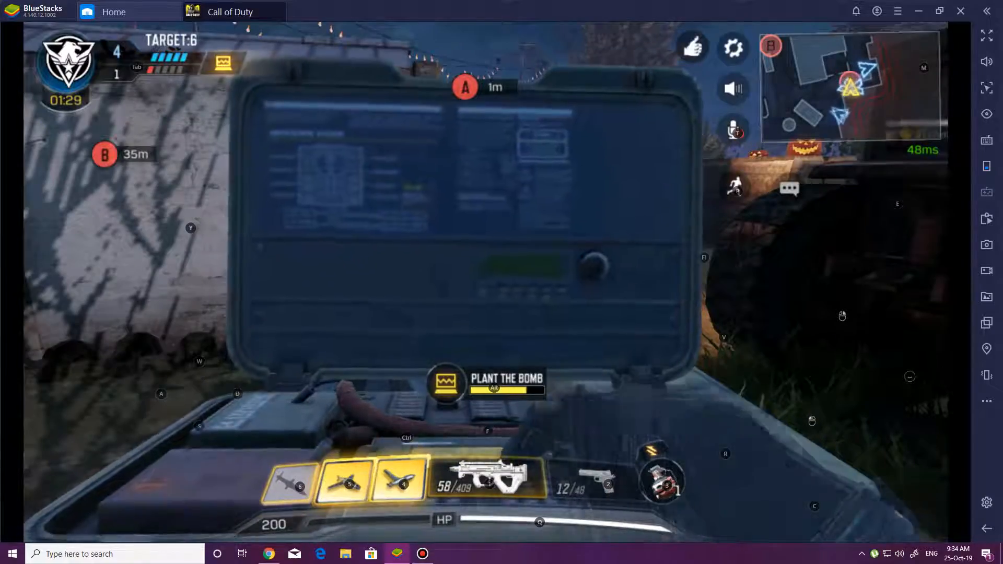
click(444, 384)
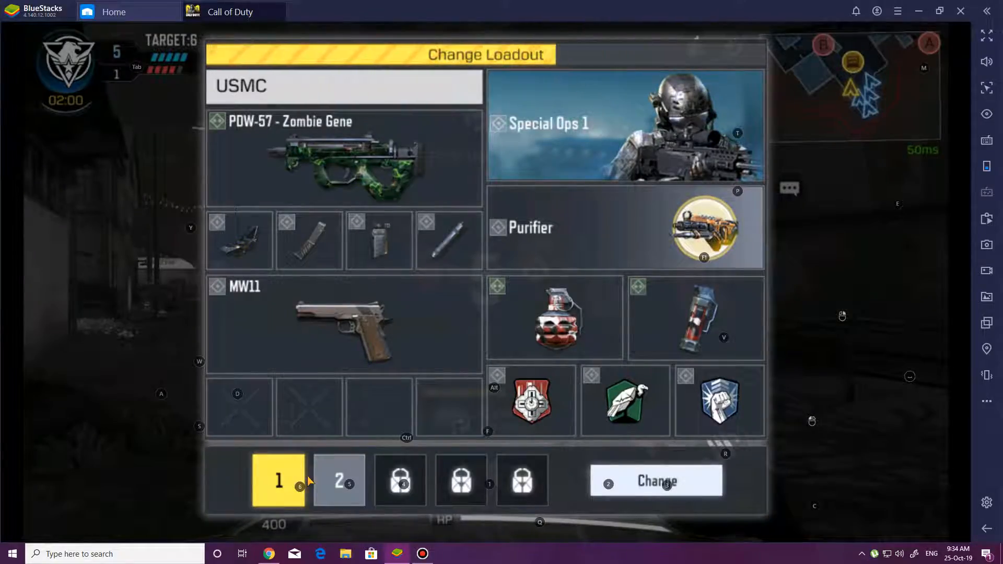
Keep the current loadout and play the final round to victory, reaching level 14
click(656, 481)
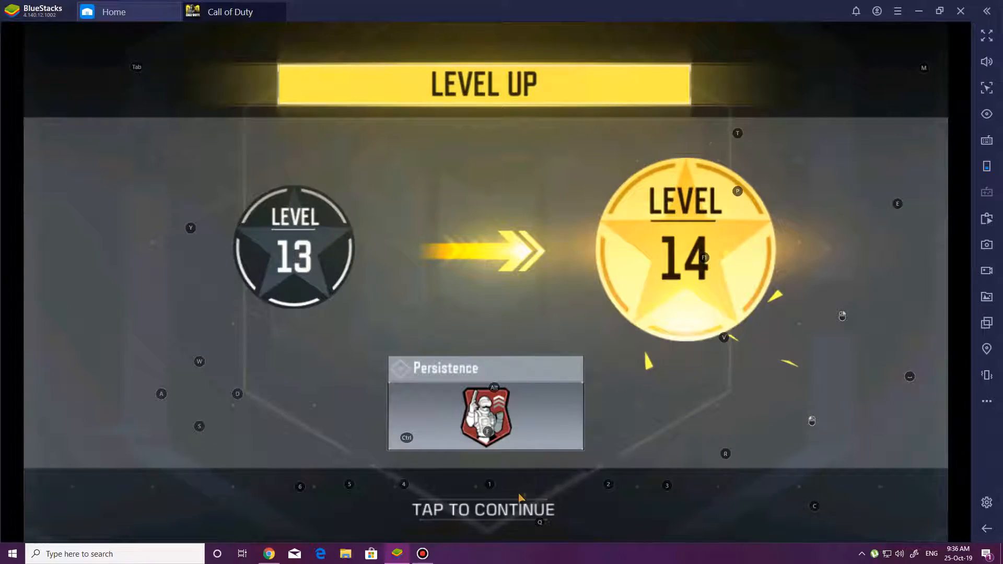
Advance past the level-up, XP results and tier progress to the Standoff - Halloween lobby
click(484, 510)
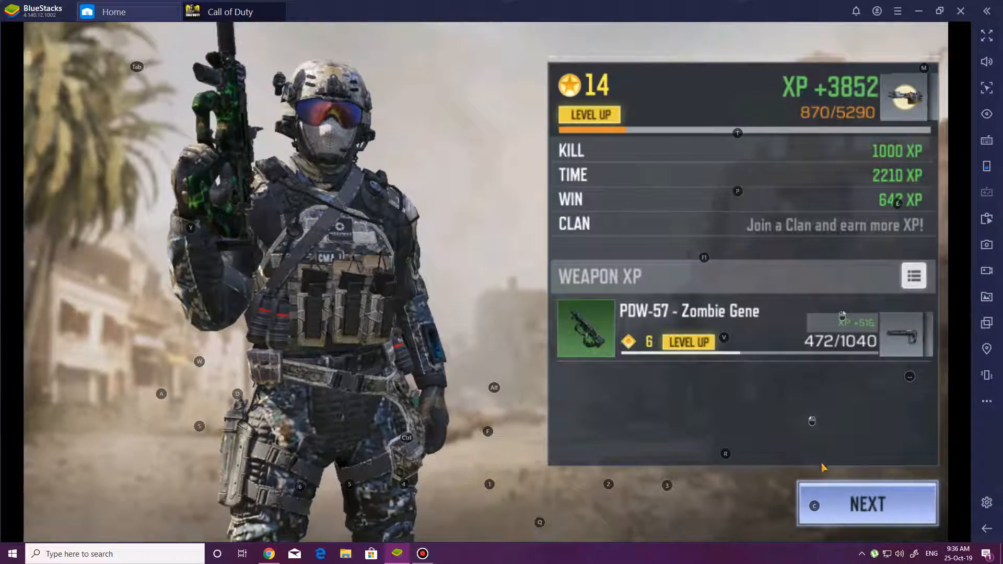
click(867, 504)
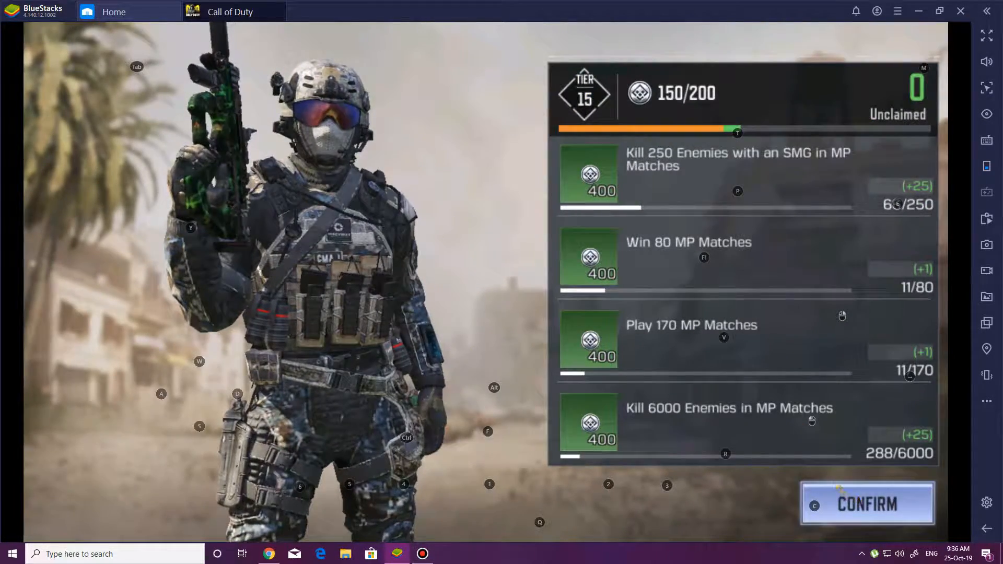
click(868, 504)
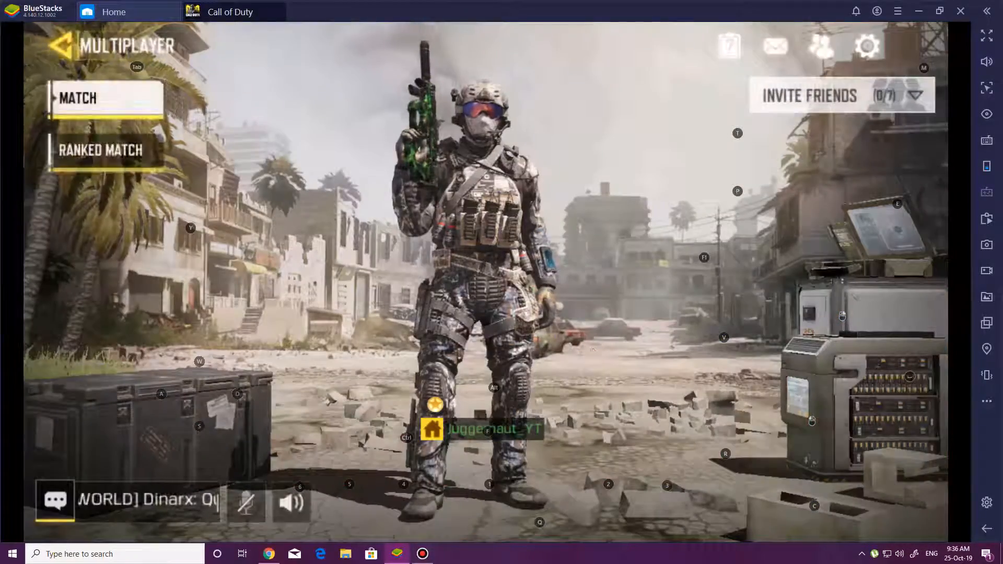
click(107, 98)
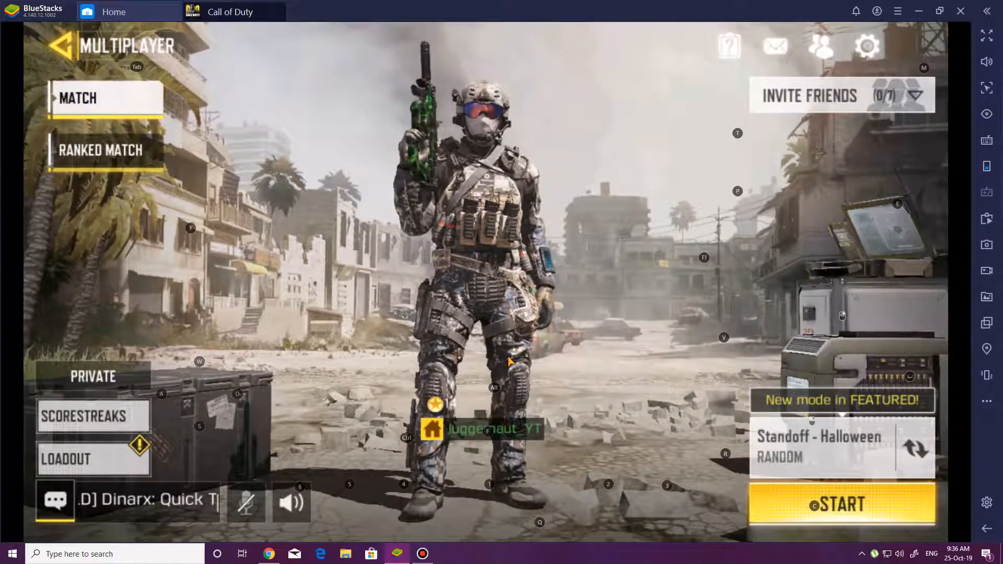